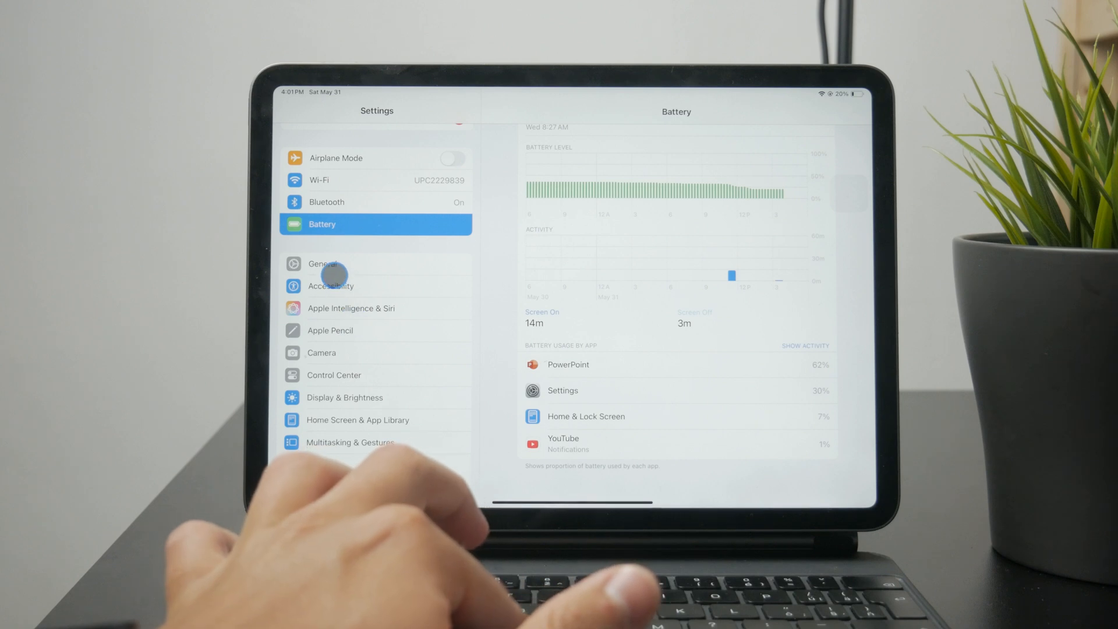
Step: Choose Shut Down under General so the slide-to-power-off prompt appears
left_click(323, 263)
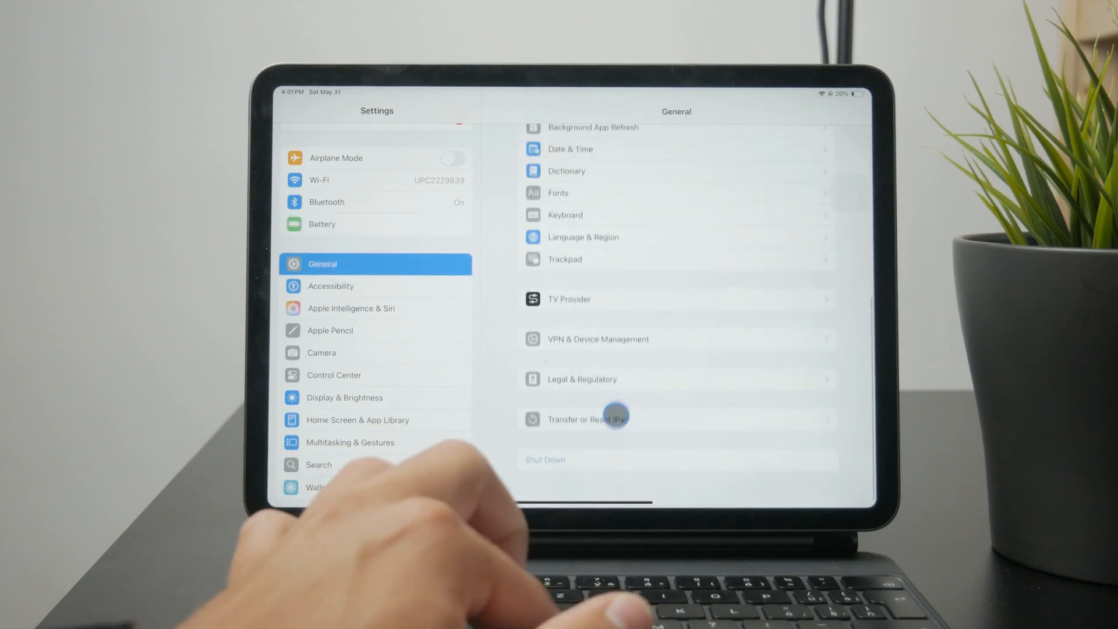
left_click(545, 459)
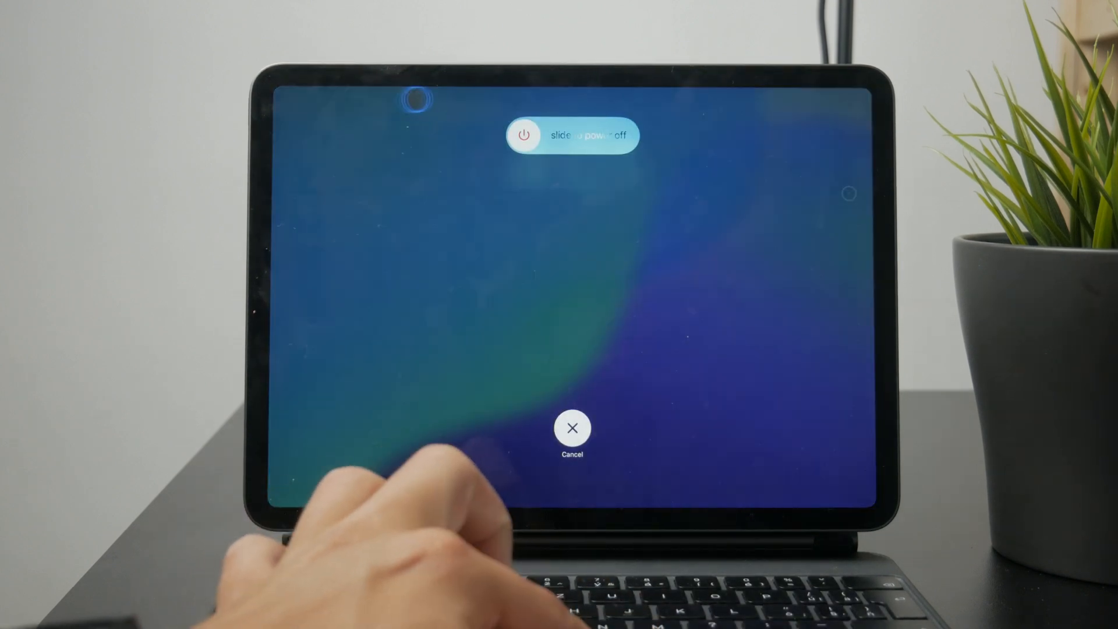